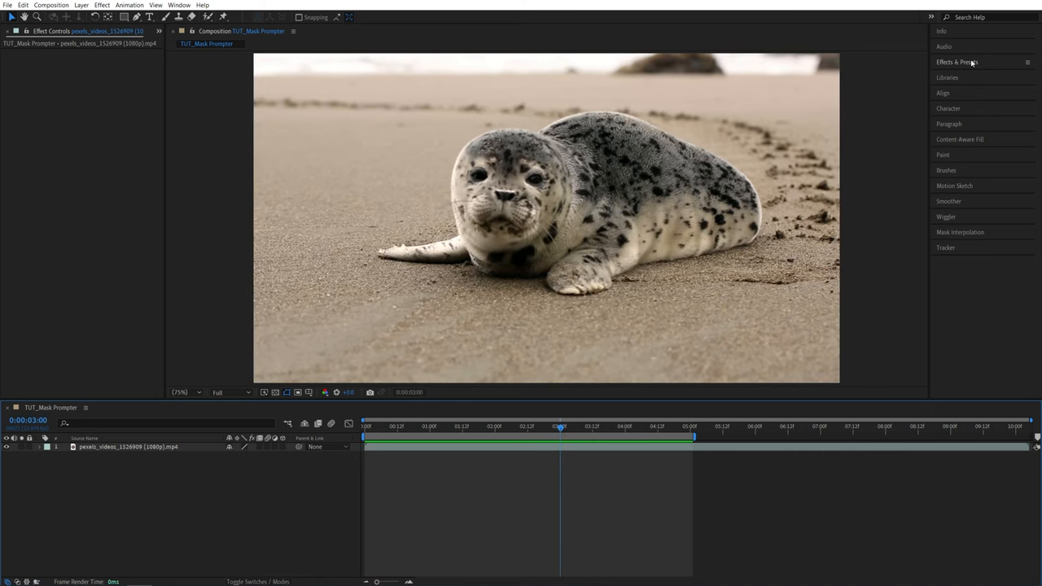
- Search Effects & Presets for 'mask pr' to find Mask Prompter for the seal layer
text(mask prom)
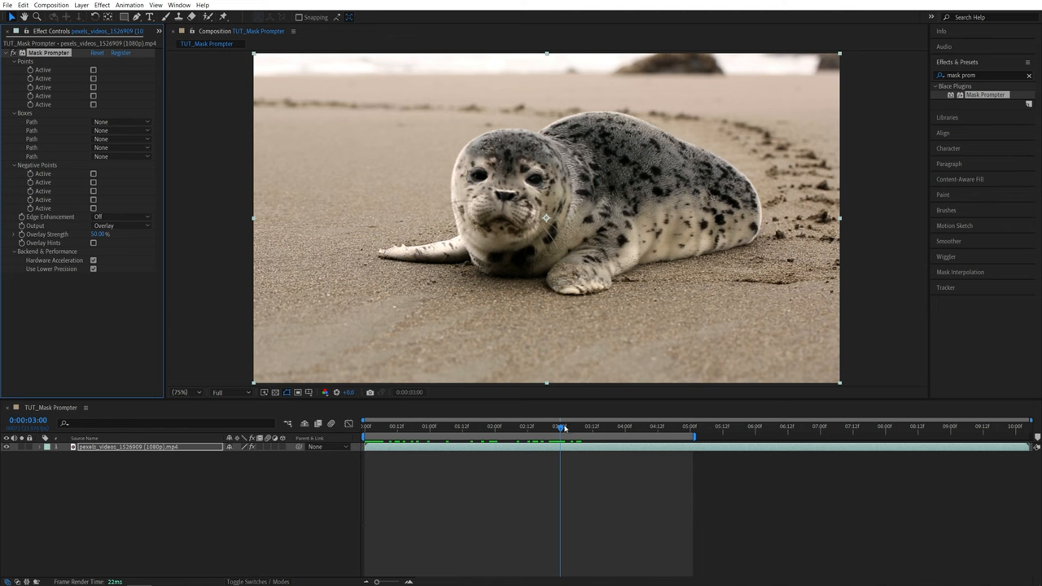
- Draw a rectangle mask around the seal and choose Mask 1 as the Boxes Path
click(363, 442)
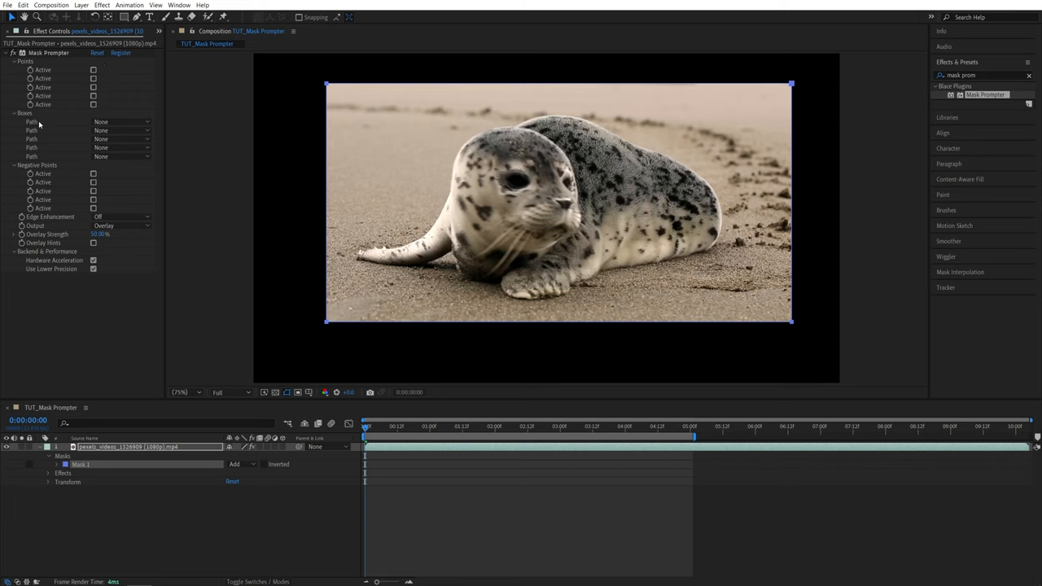
click(120, 121)
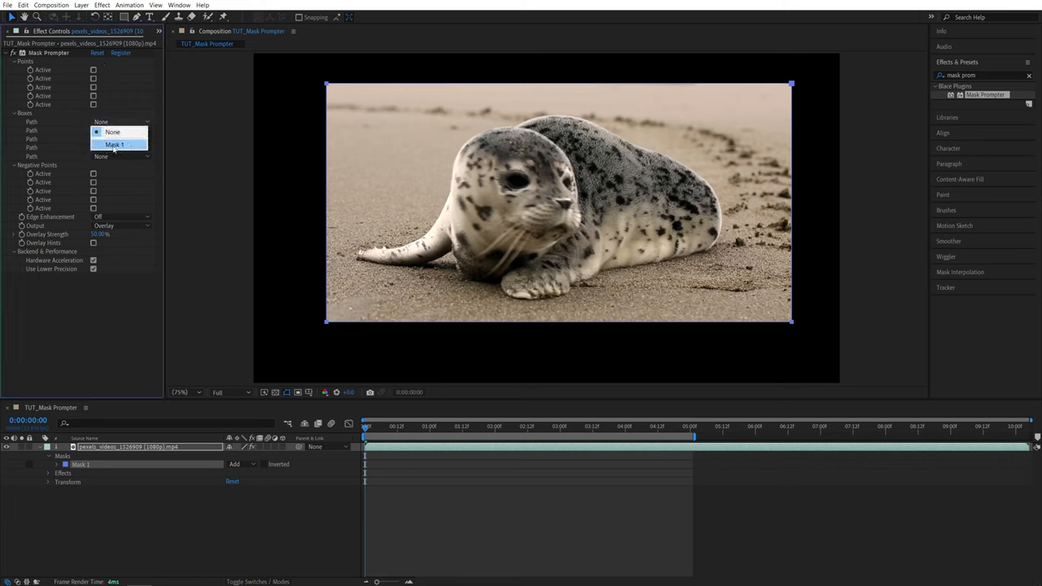
click(114, 143)
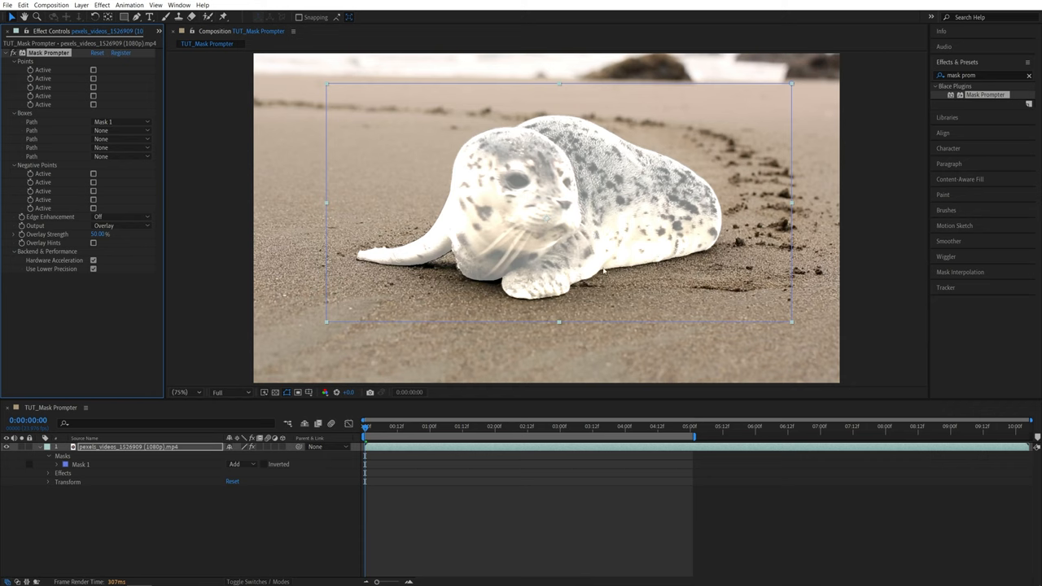
mouse_move(566, 272)
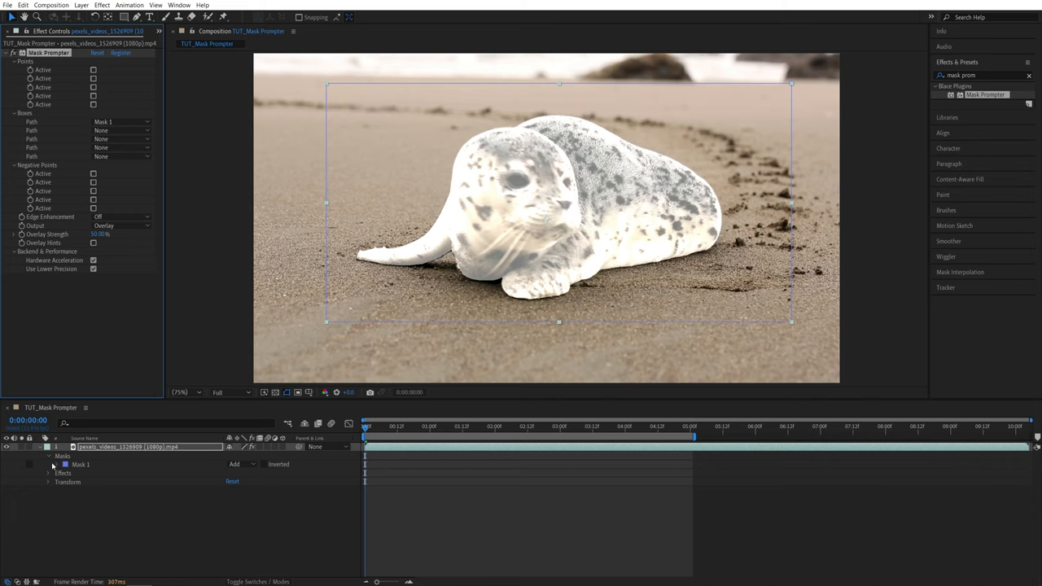
- Keyframe Mask 1's Mask Path and check later frames so the box tracks the seal
click(49, 463)
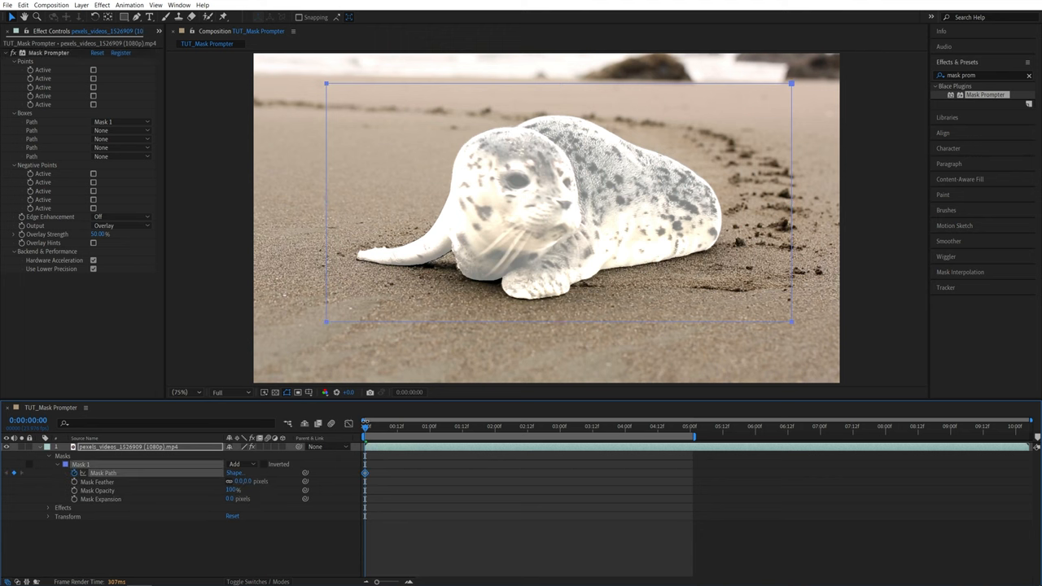
click(423, 421)
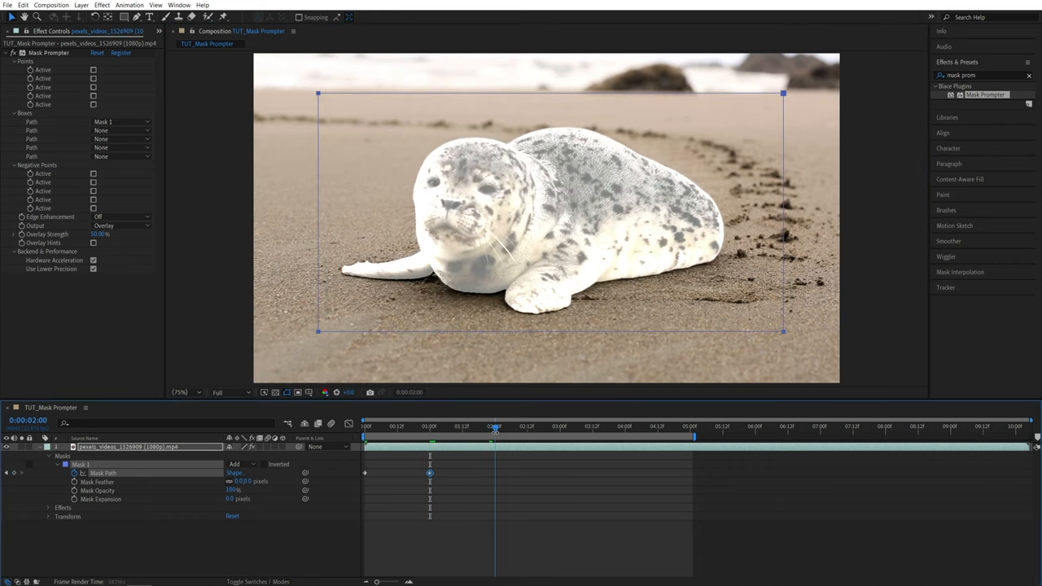
click(522, 433)
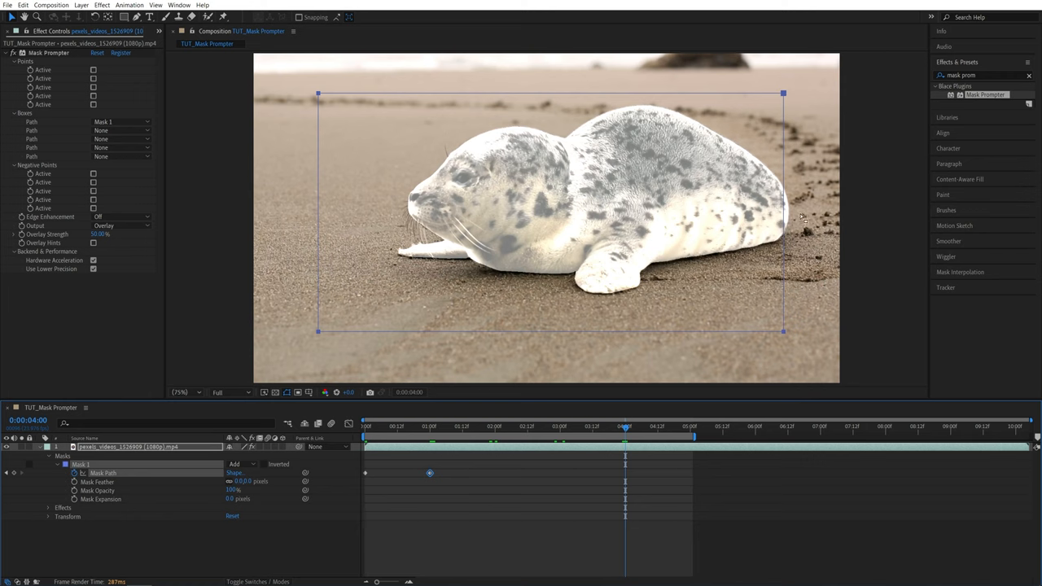
mouse_move(567, 227)
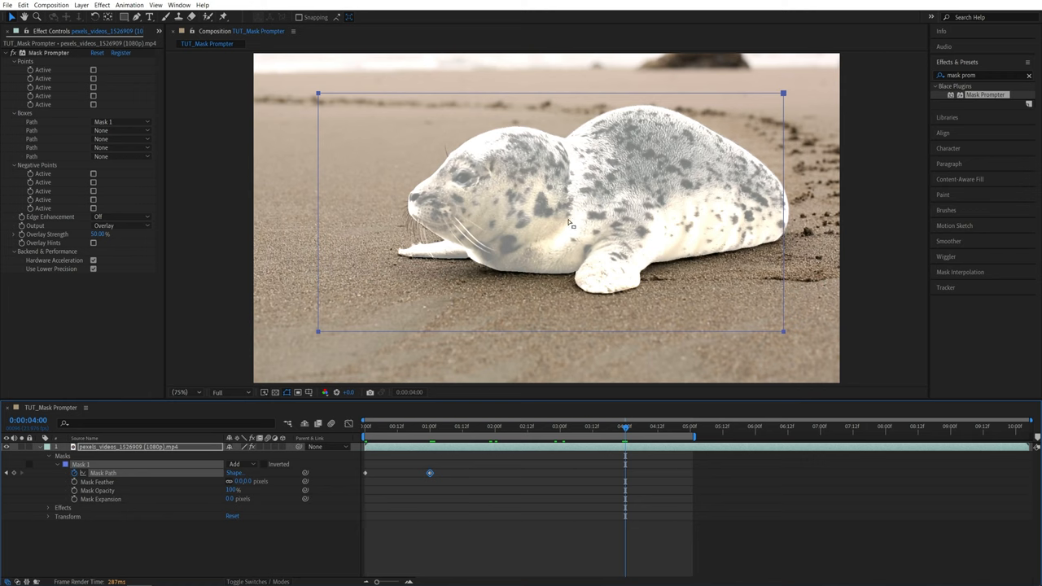
mouse_move(326, 100)
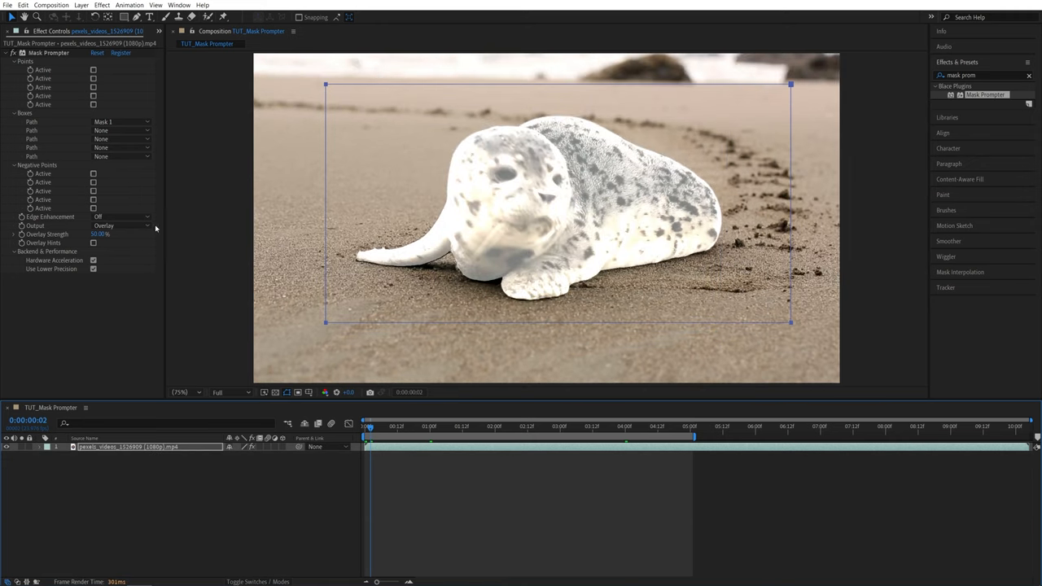
- Set Edge Enhancement to Medium, Output to On Transparent, and turn off Overlay Hints
click(122, 217)
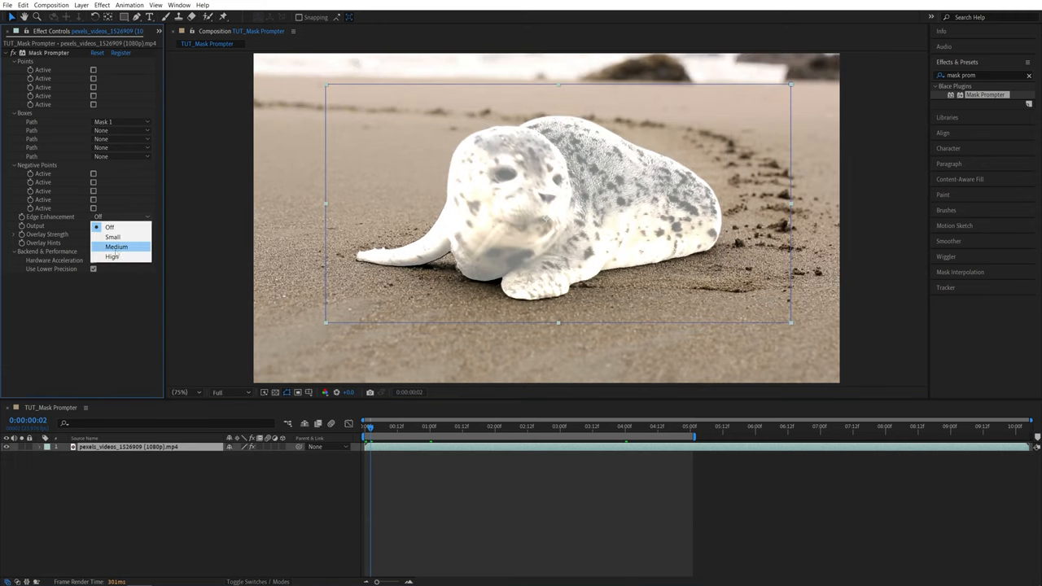
click(104, 246)
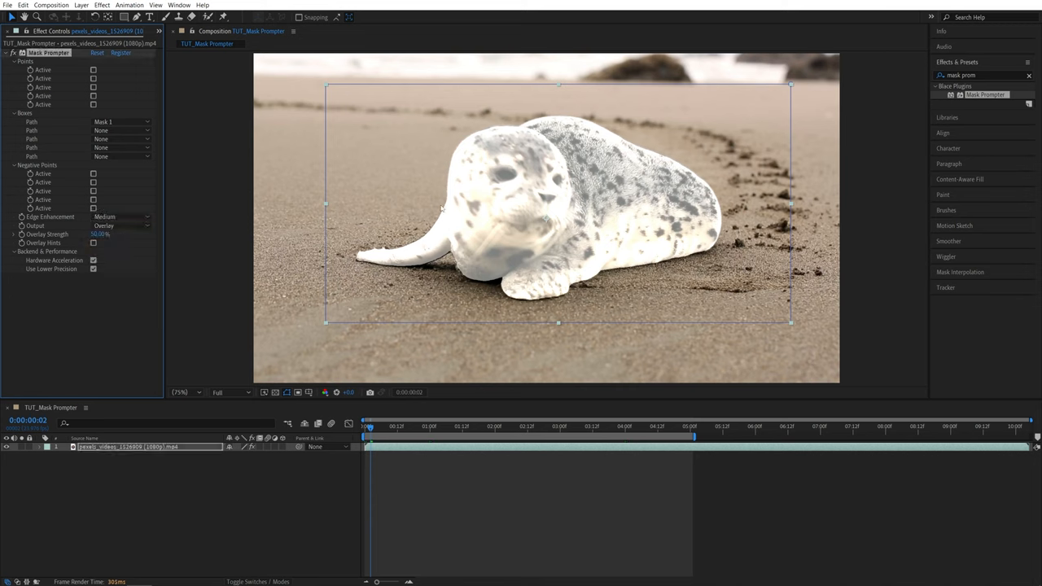
mouse_move(441, 191)
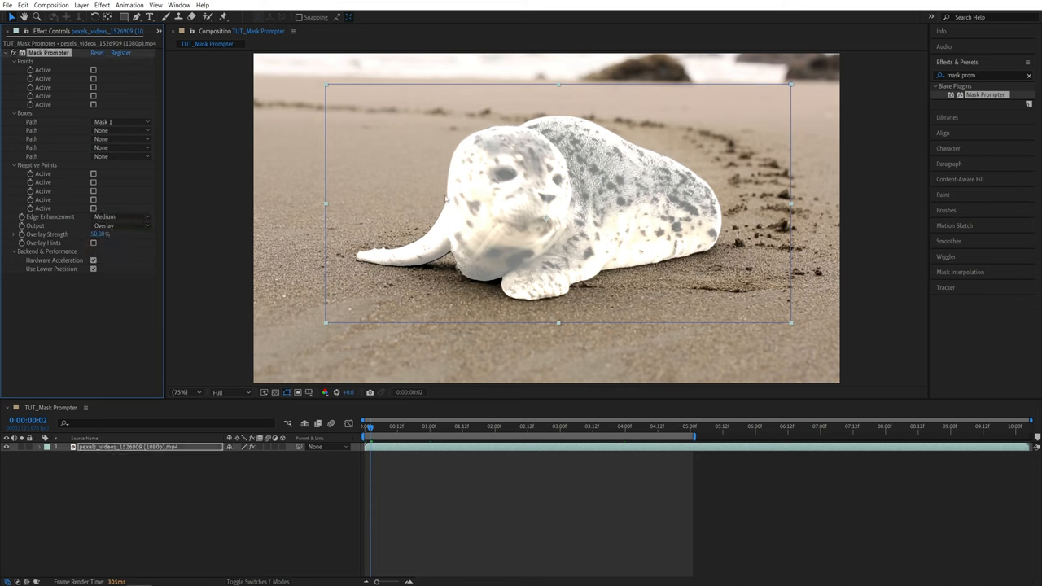
click(118, 225)
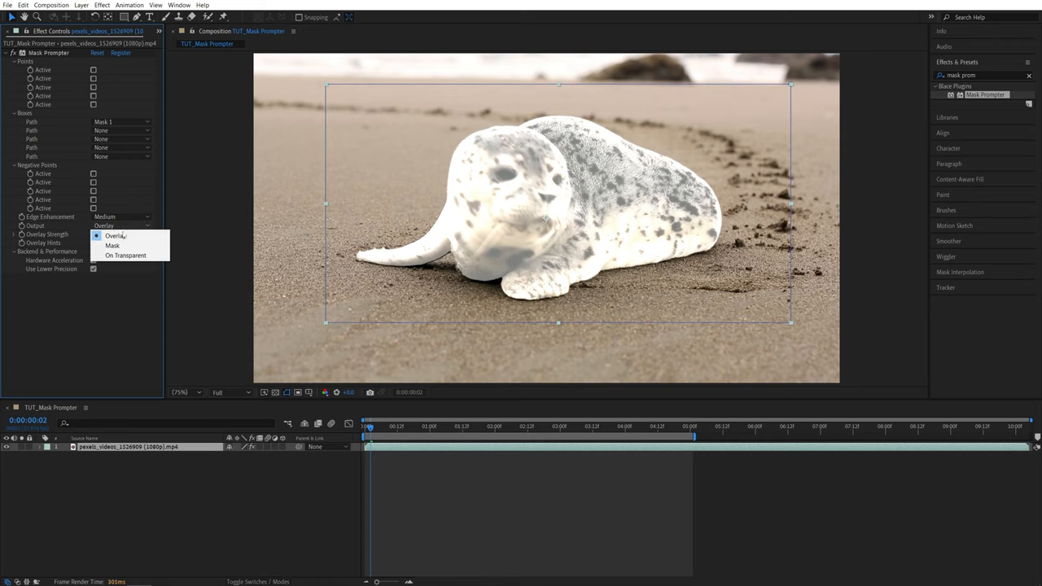
click(126, 255)
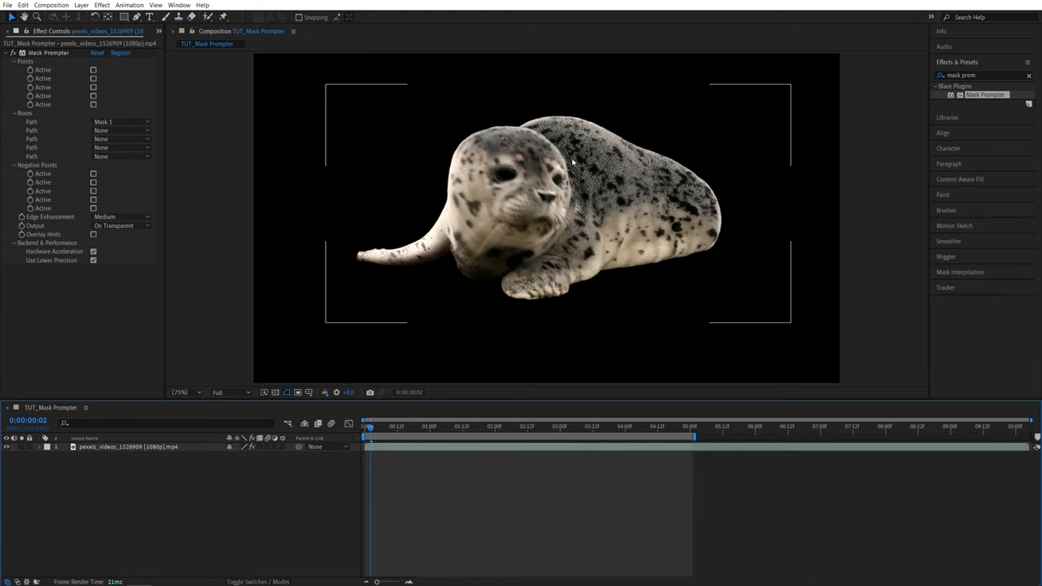
click(275, 392)
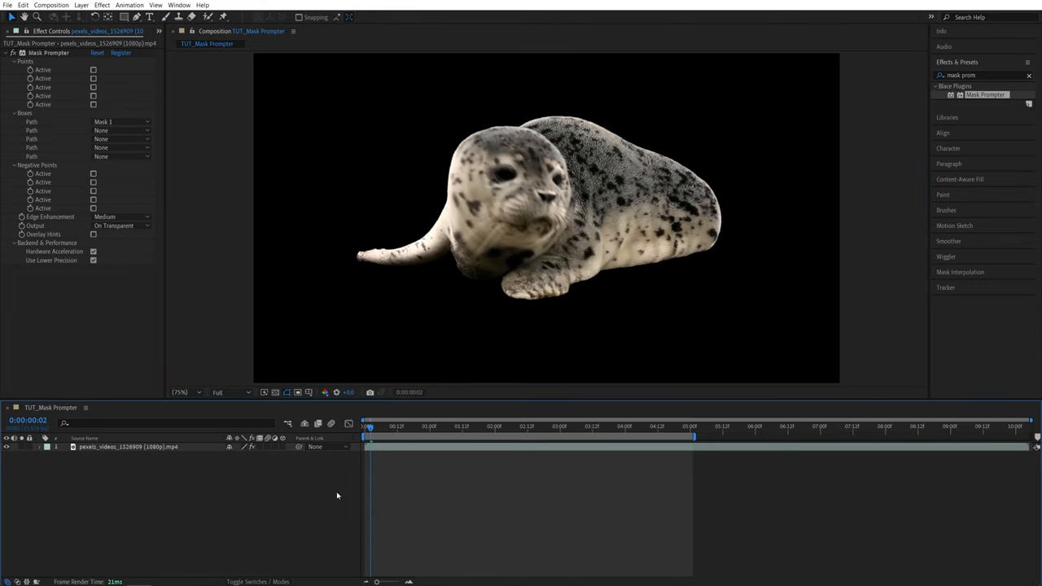
click(109, 448)
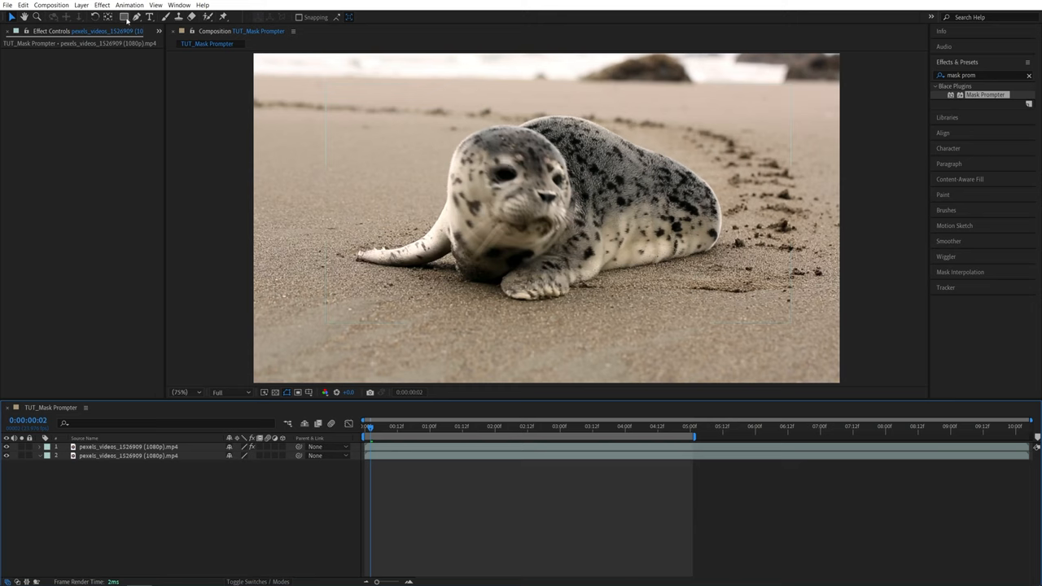
- Add a text layer reading 'TEXT' to the composition
click(150, 16)
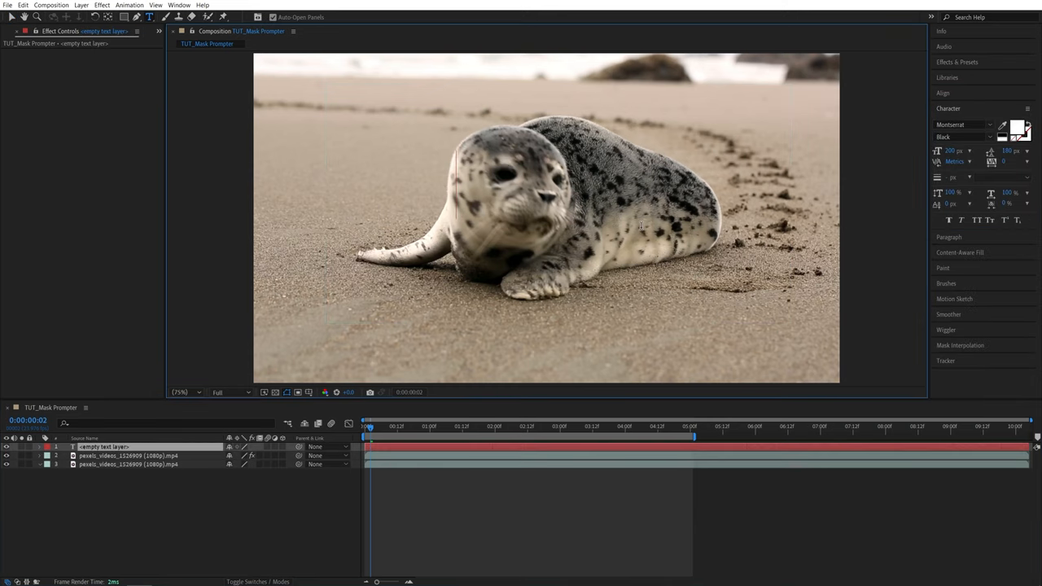
text(TEXT)
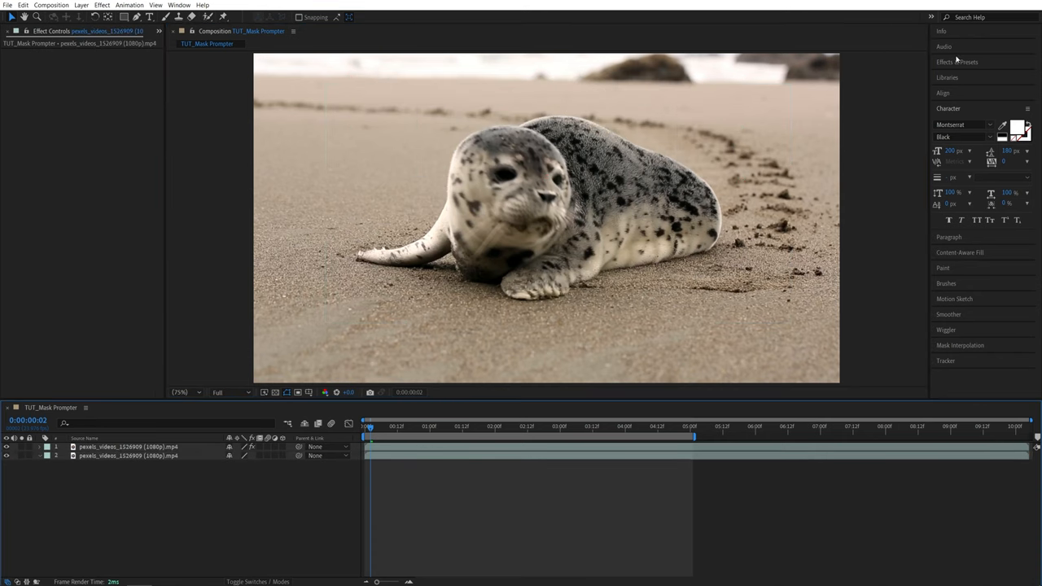
- Apply a red Fill effect at 30% opacity to the top seal layer
text(fill)
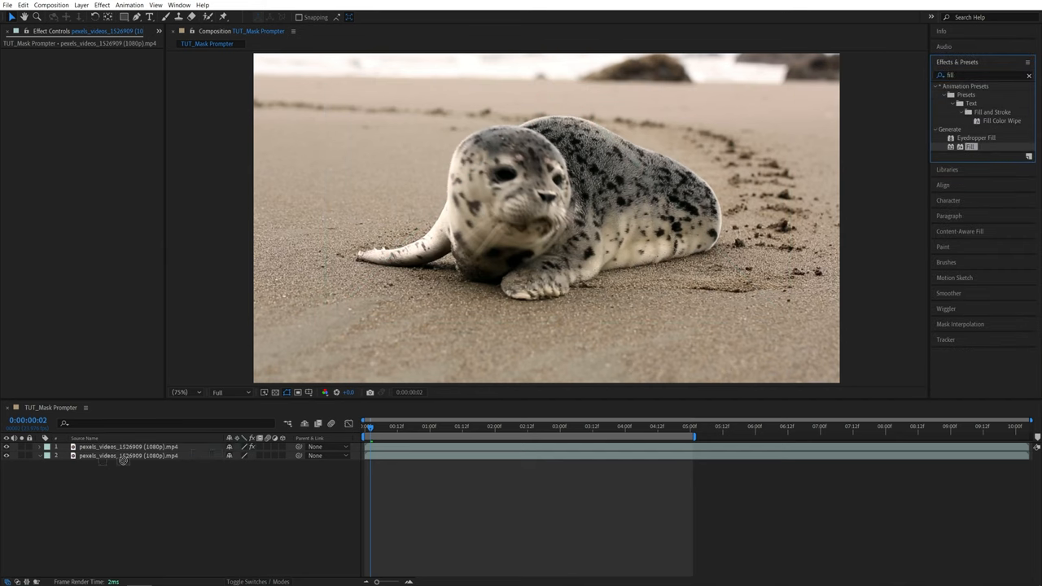
click(122, 447)
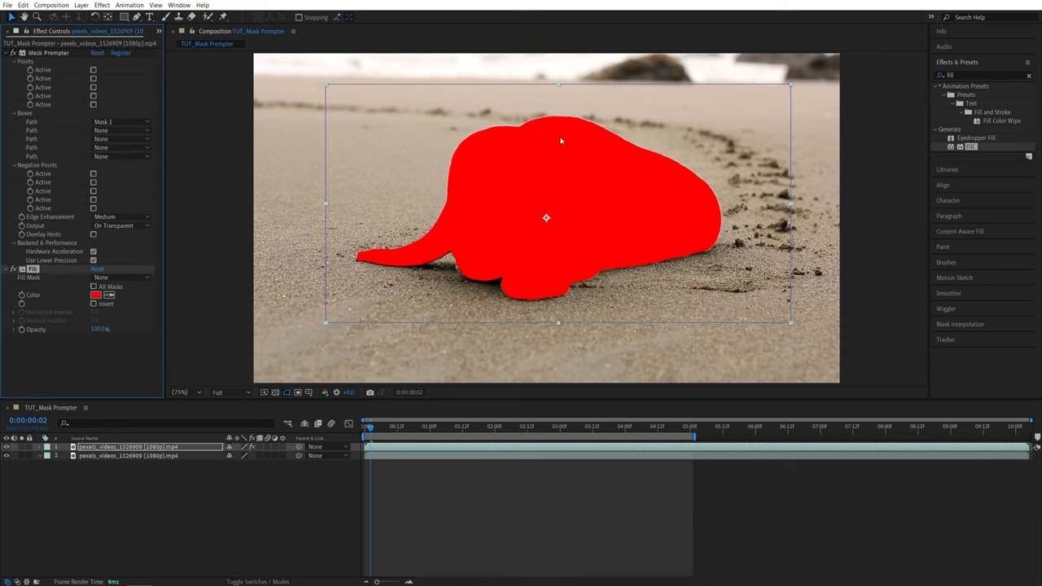
mouse_move(585, 243)
text(30)
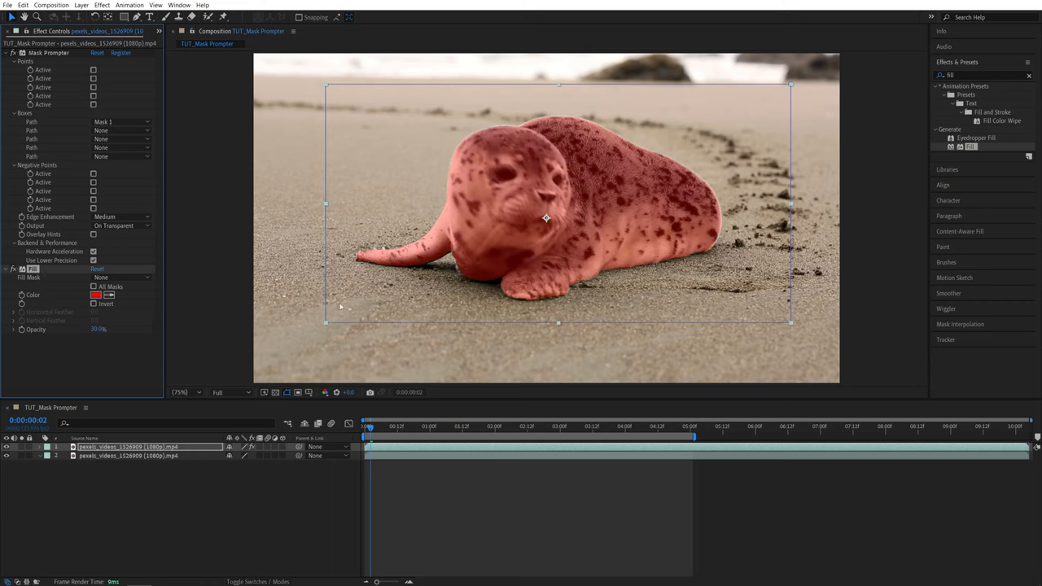
mouse_move(554, 173)
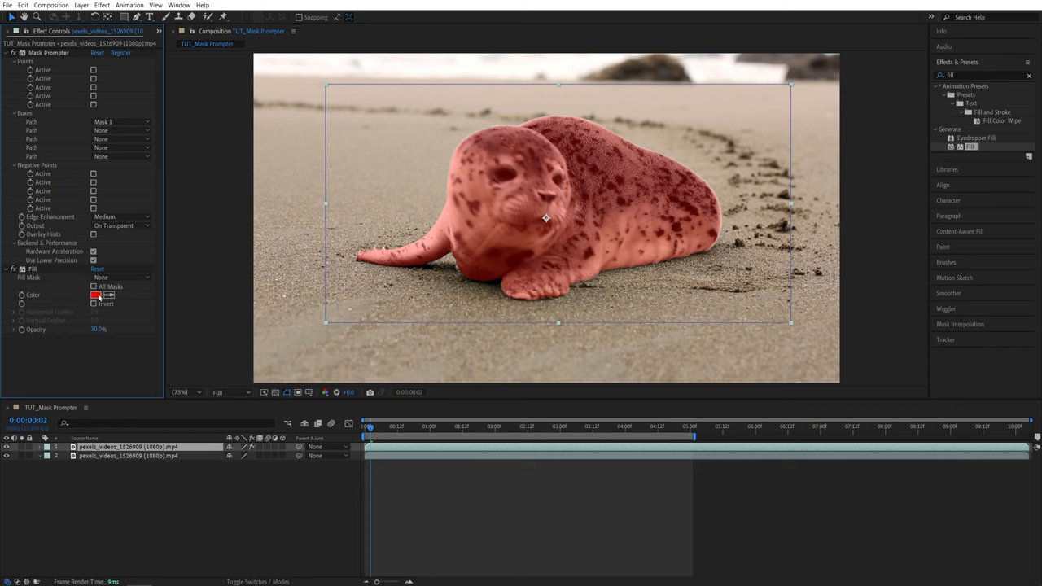
click(96, 295)
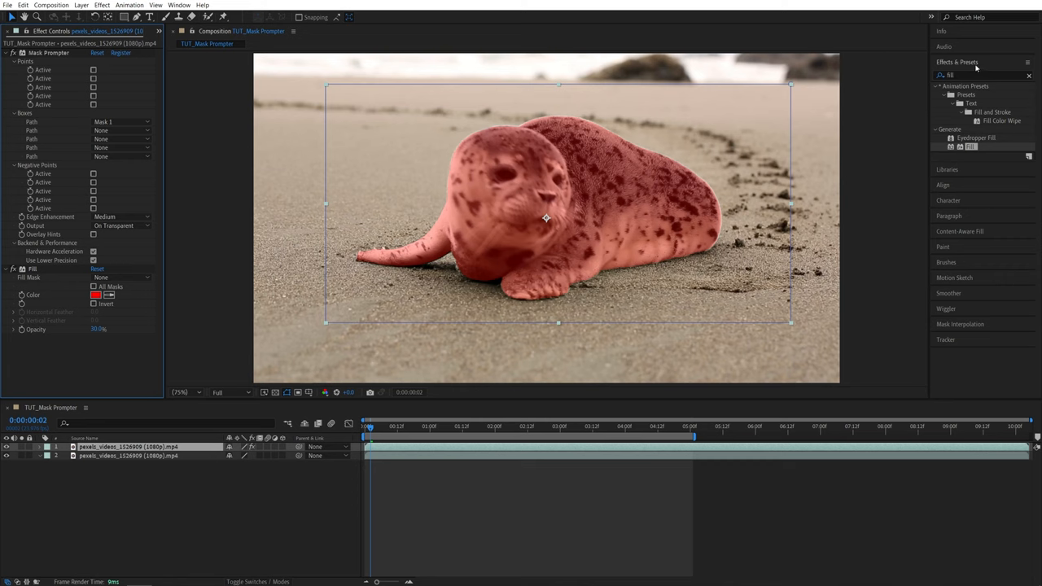
- Add a red Paint Bucket stroke outline to the seal, then hide the top layer
text(paint bu)
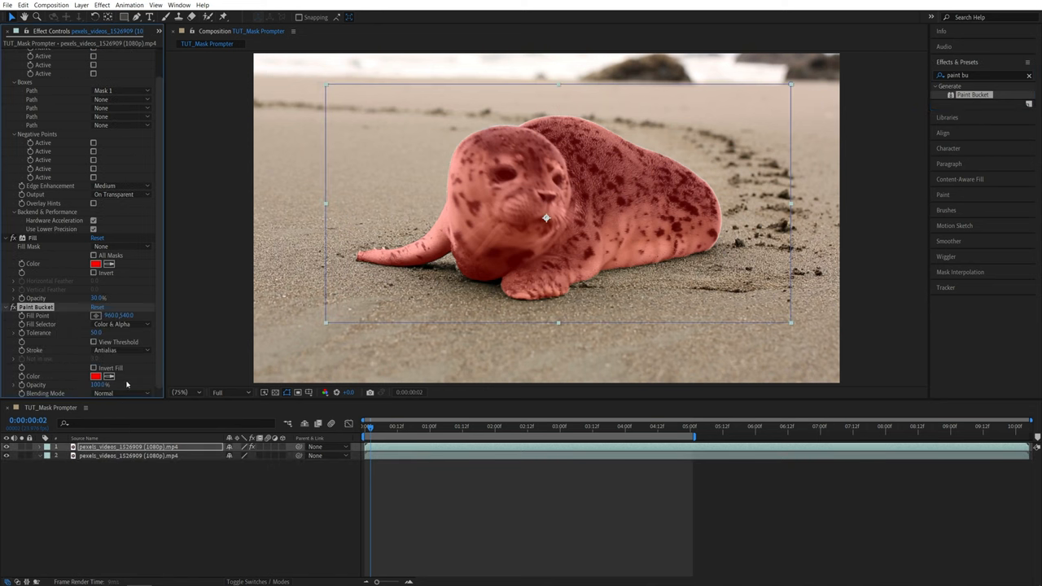
click(119, 350)
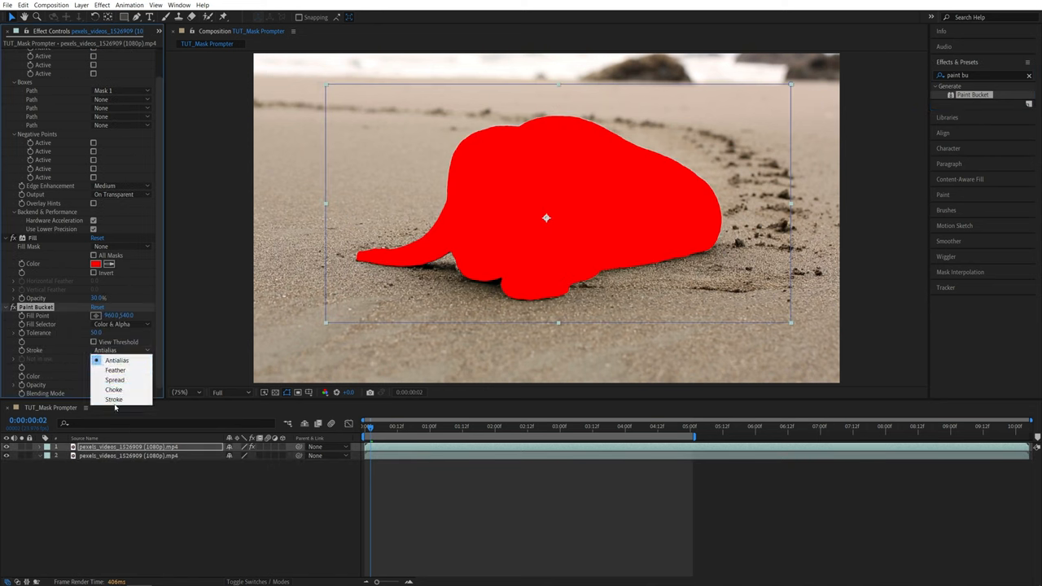
click(114, 399)
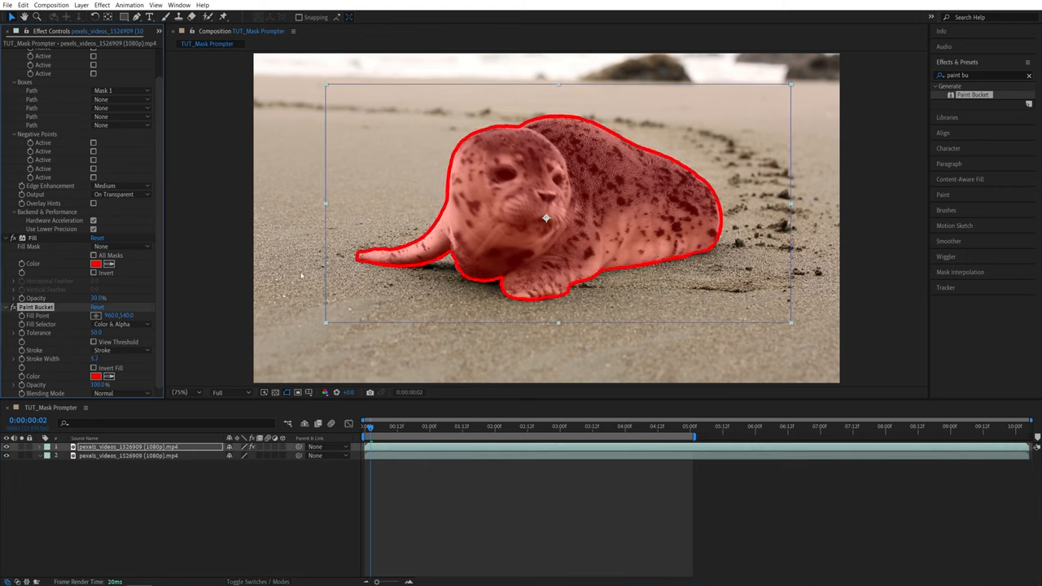
click(96, 376)
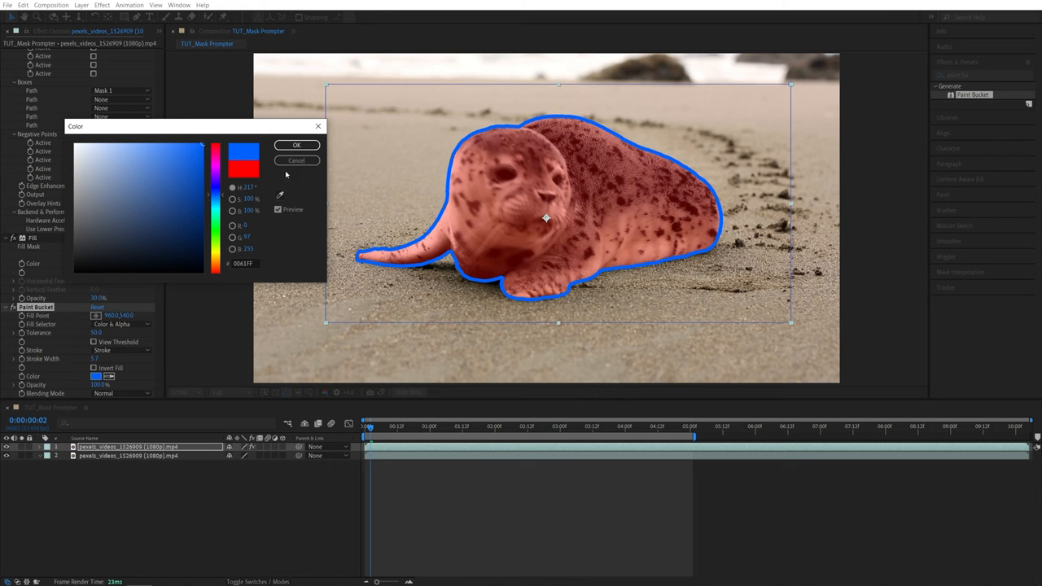
click(294, 138)
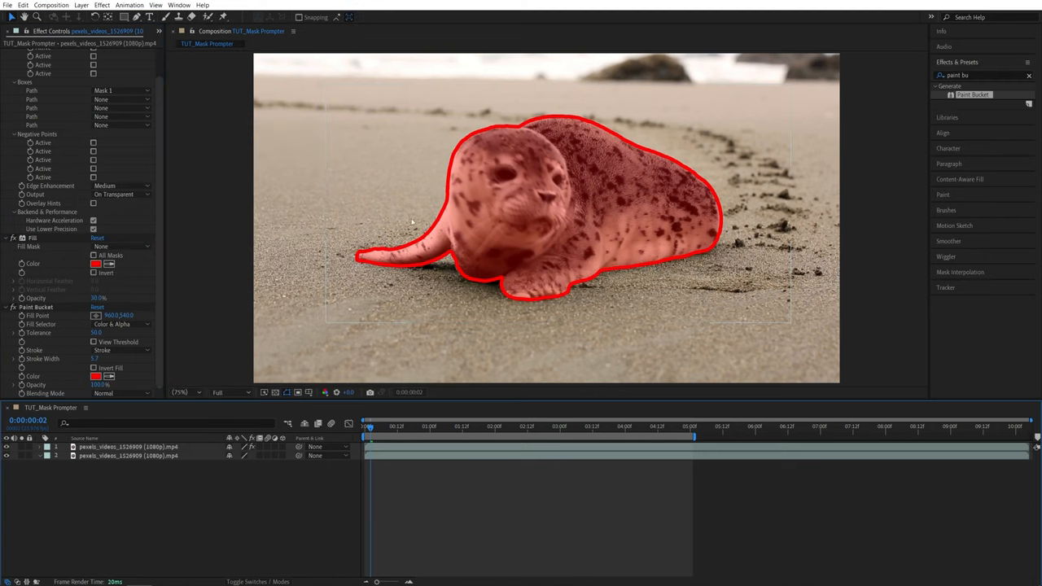
click(9, 461)
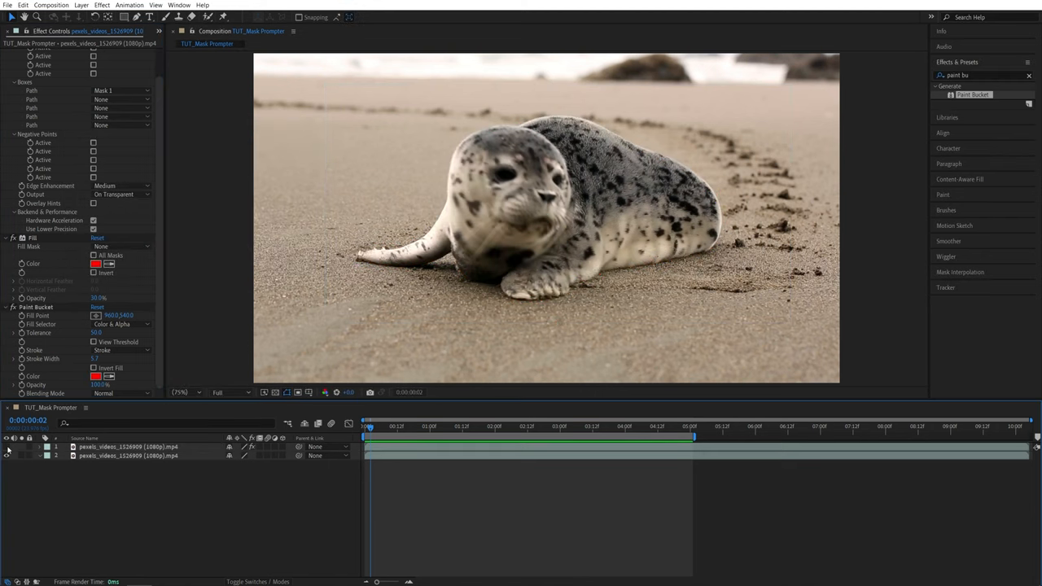